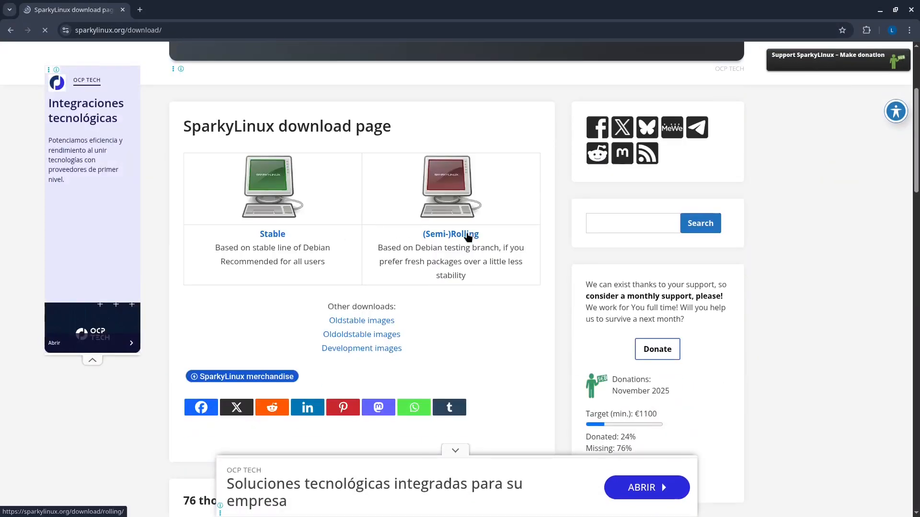
- Open the SparkyLinux (Semi-)Rolling edition download page from sparkylinux.org/download
{"action": "left_click", "coordinate": [271, 233]}
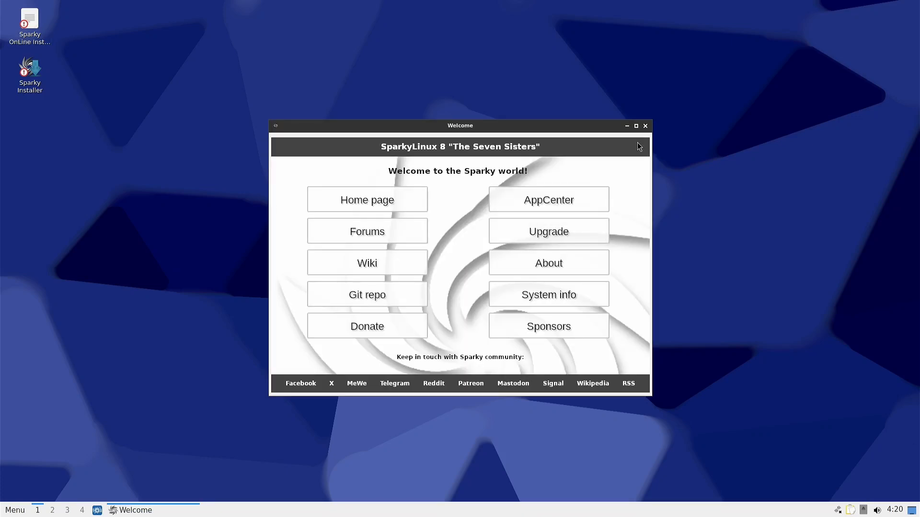
- Join the wireless network with its password, then launch the Sparky Installer desktop icon
{"action": "left_click", "coordinate": [644, 126]}
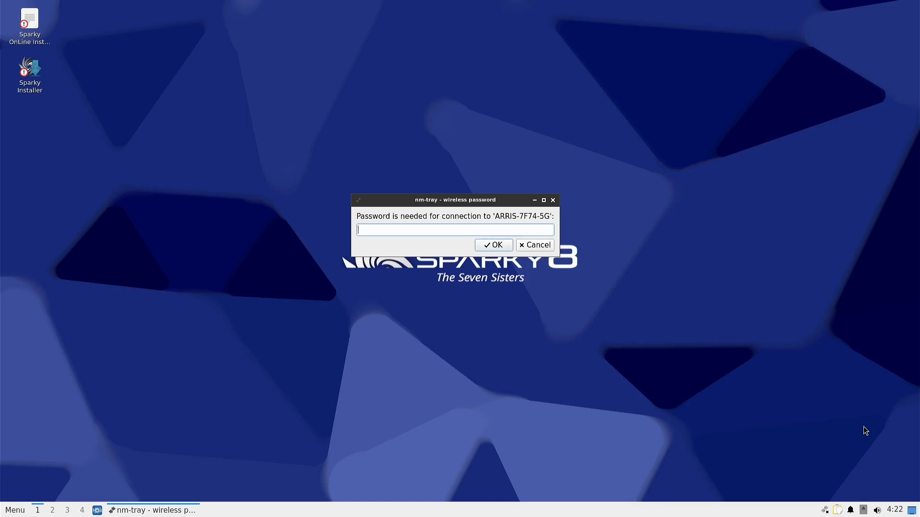
{"action": "type", "text": "password"}
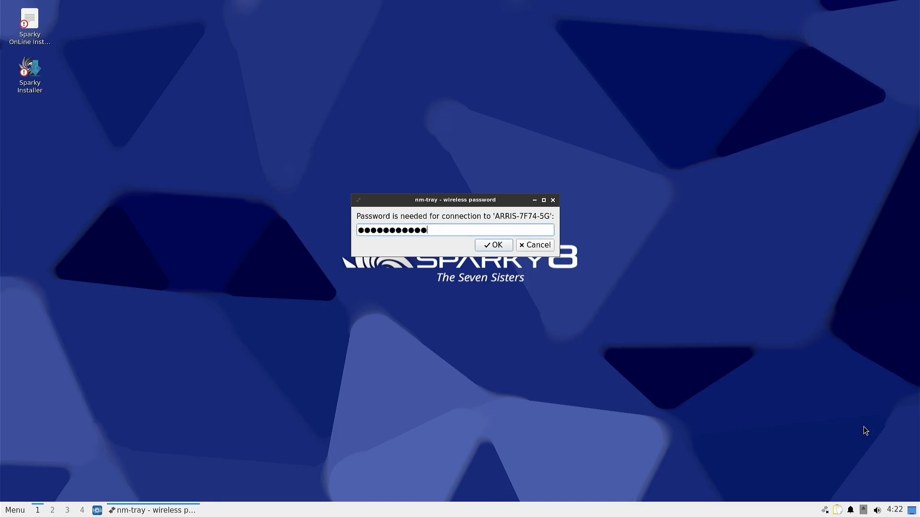
{"action": "left_click", "coordinate": [493, 245]}
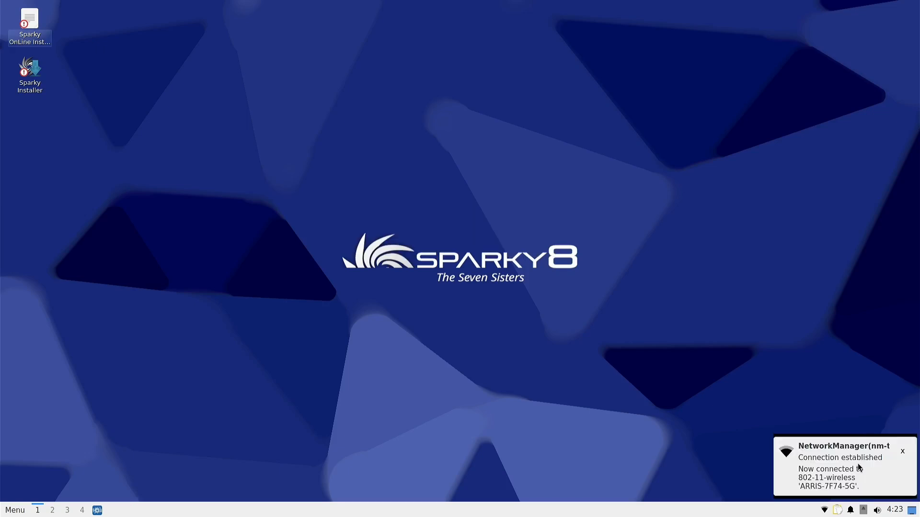
{"action": "double_click", "coordinate": [29, 68]}
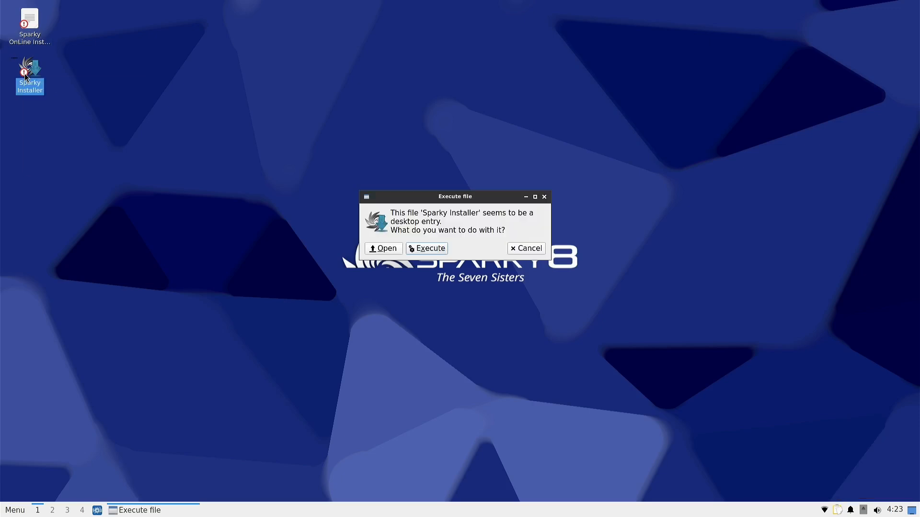
- Run the installer, pass the Welcome page and choose the Spanish (Latin American) keyboard
{"action": "left_click", "coordinate": [427, 248]}
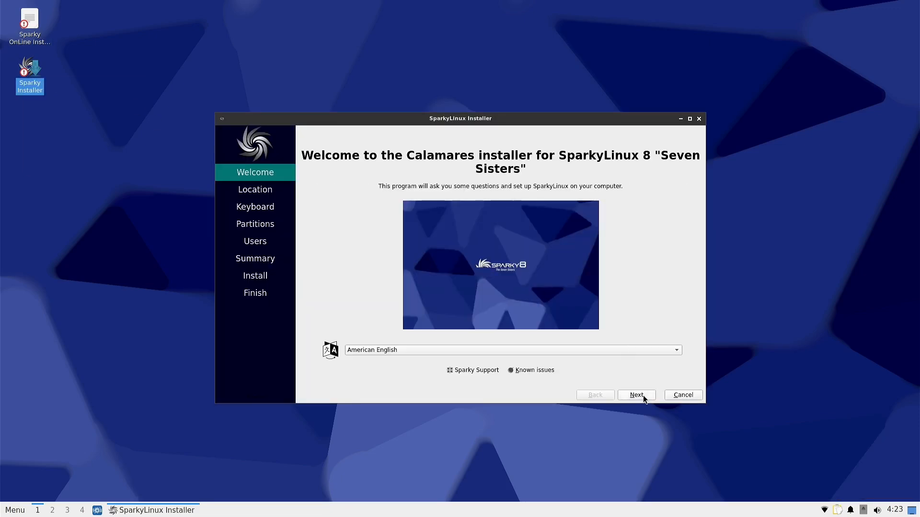
{"action": "left_click", "coordinate": [635, 394]}
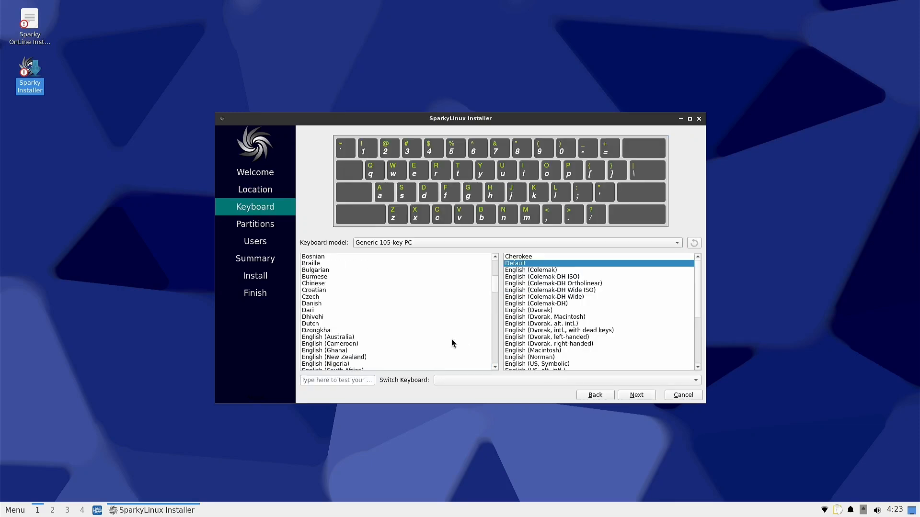
{"action": "scroll", "scroll_direction": "down", "scroll_amount": 3}
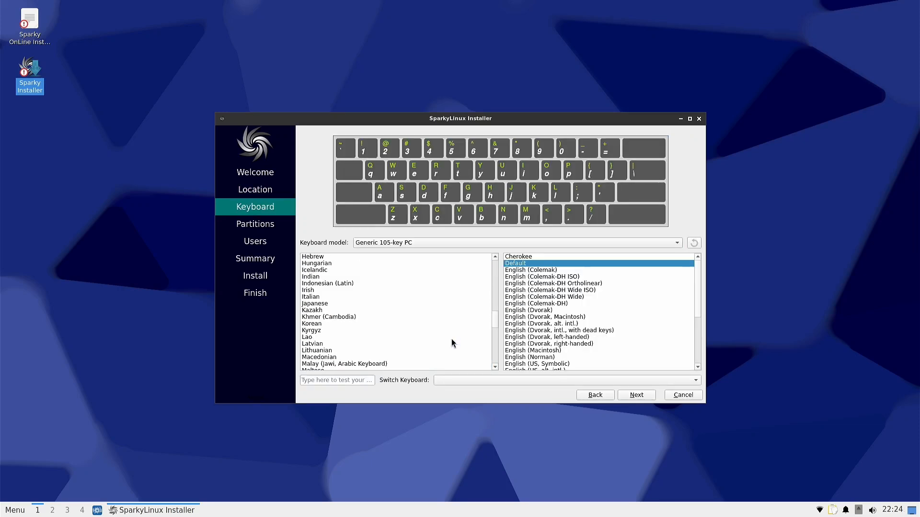
{"action": "scroll", "scroll_direction": "down", "scroll_amount": 3}
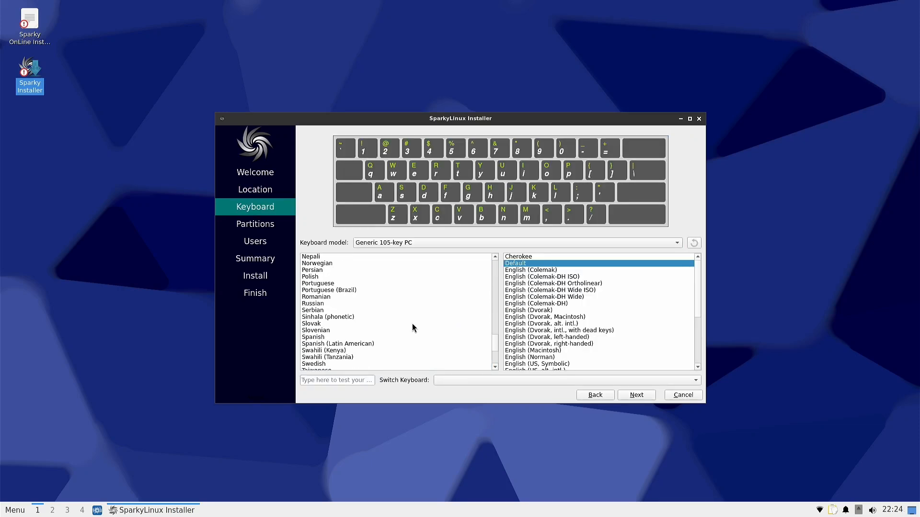
{"action": "left_click", "coordinate": [635, 394]}
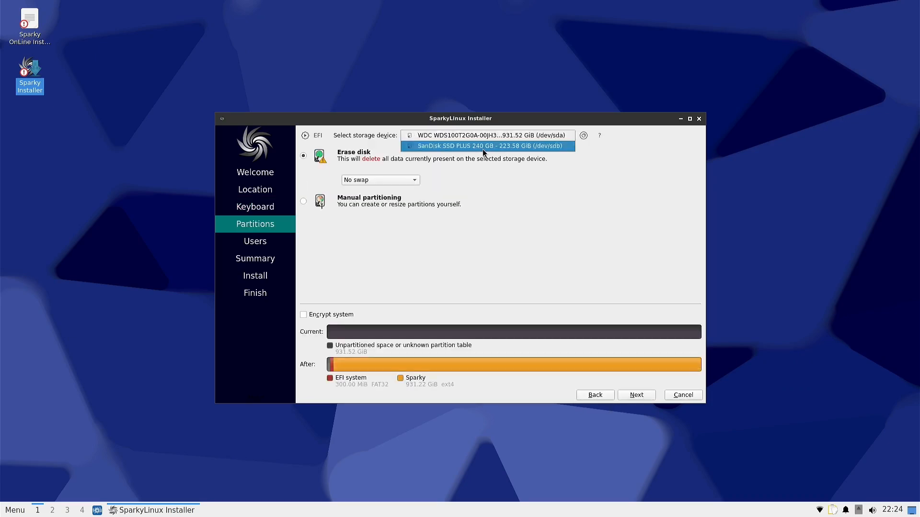
- Erase the SanDisk 240 GB SSD for installation and enter the user password
{"action": "left_click", "coordinate": [487, 146]}
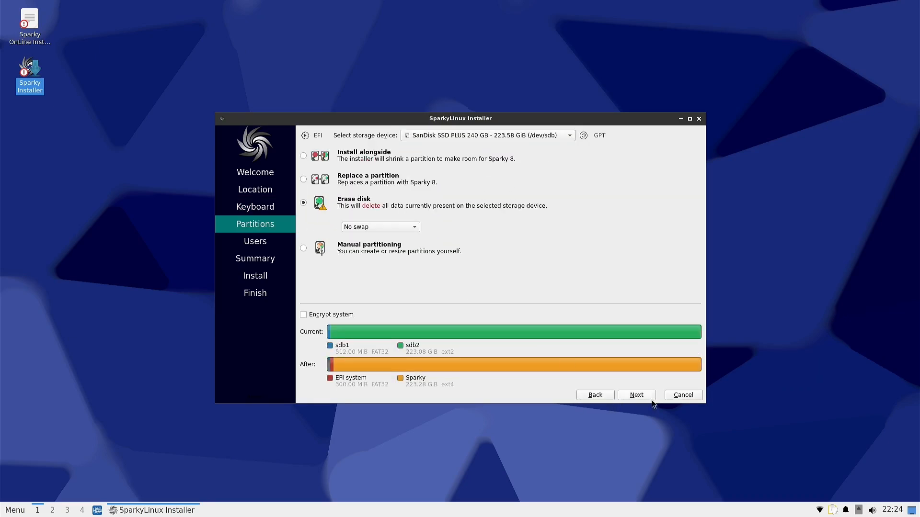
{"action": "left_click", "coordinate": [636, 395]}
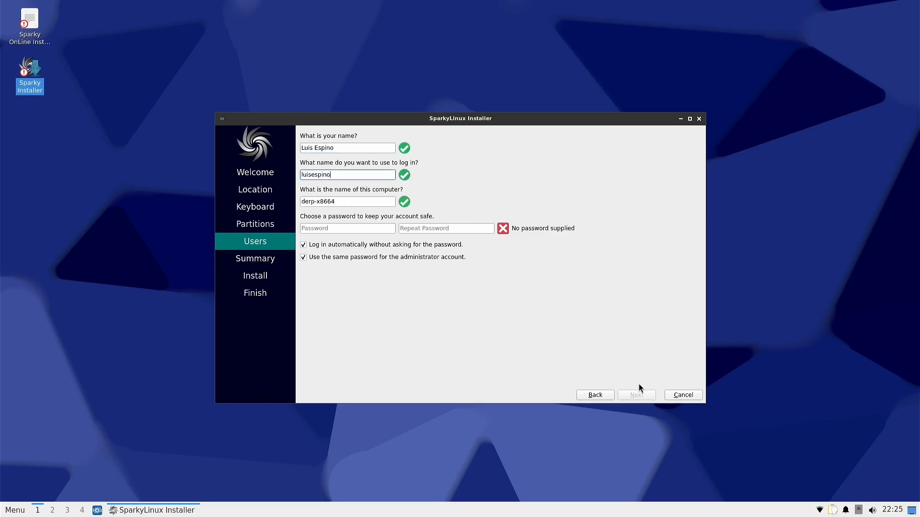
{"action": "type", "text": "password"}
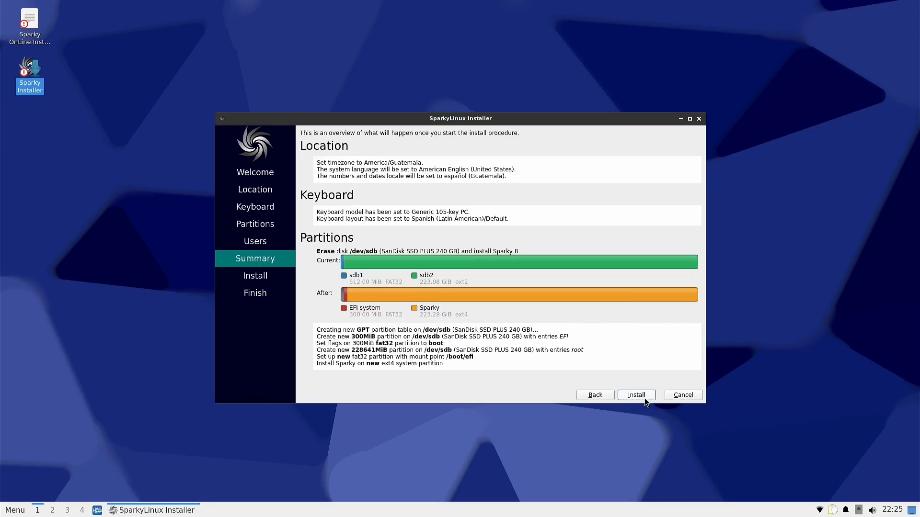
- Install SparkyLinux onto the SSD, then click Done with Restart now checked
{"action": "left_click", "coordinate": [635, 394]}
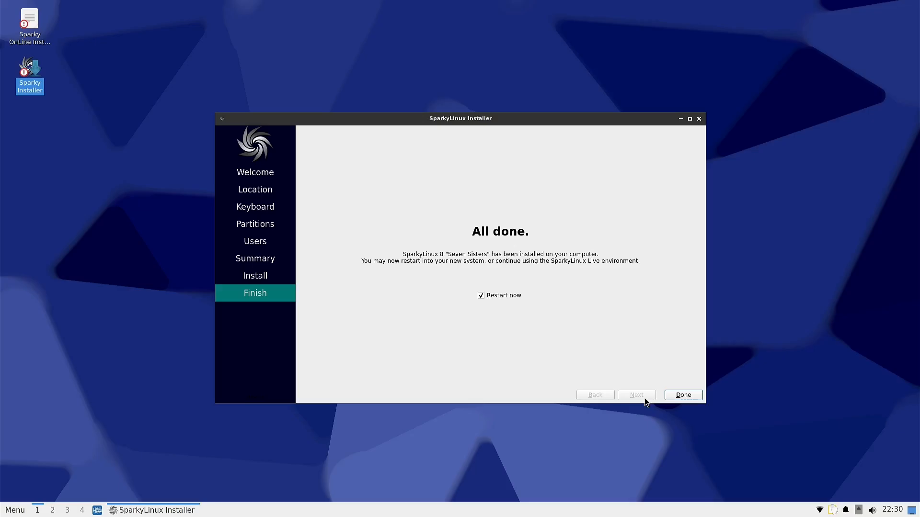
{"action": "left_click", "coordinate": [682, 395]}
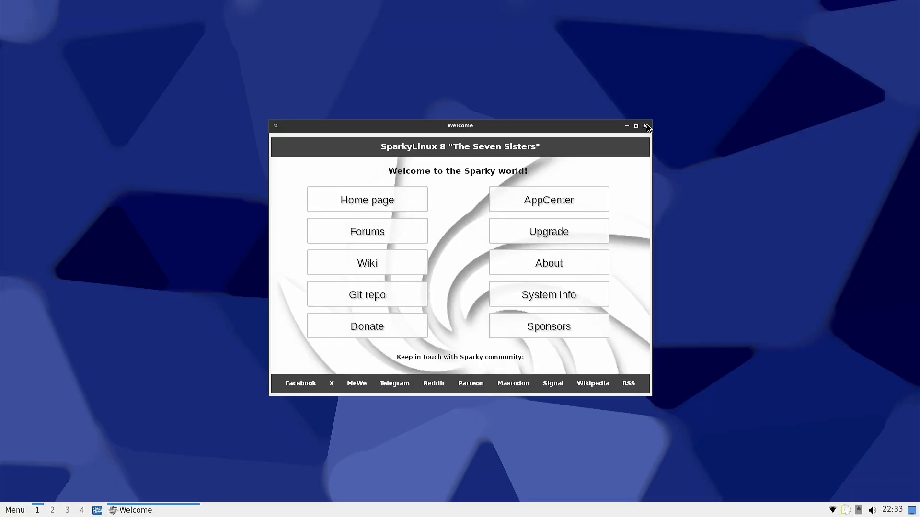
- Dismiss the Welcome window and launch QTerminal from Menu > System Tools
{"action": "left_click", "coordinate": [645, 125]}
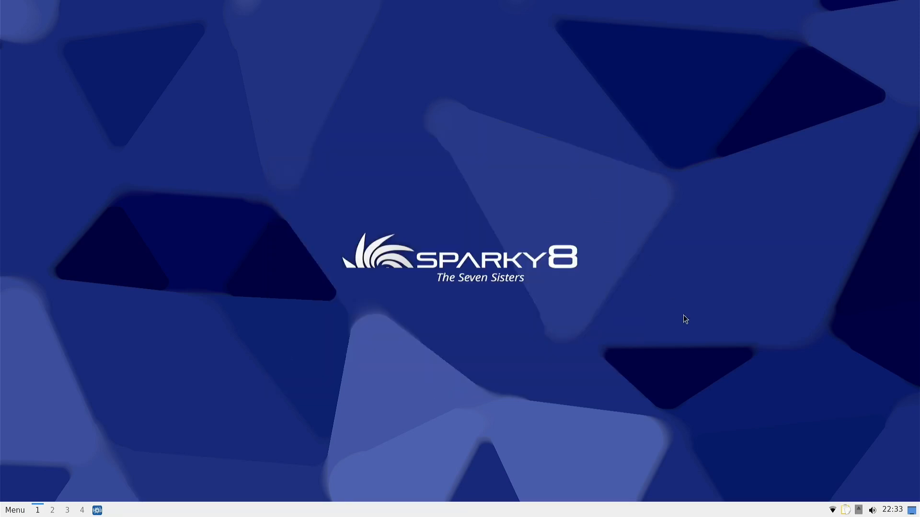
{"action": "left_click", "coordinate": [14, 509]}
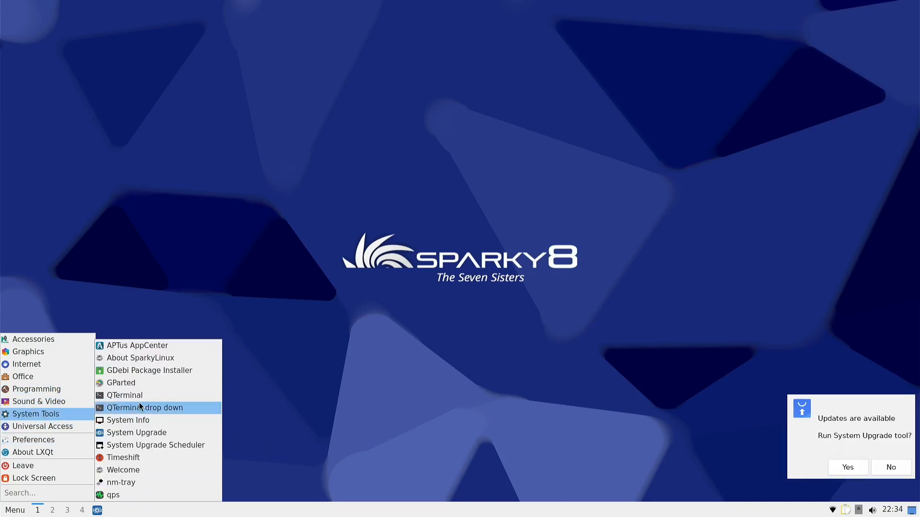
{"action": "left_click", "coordinate": [123, 395]}
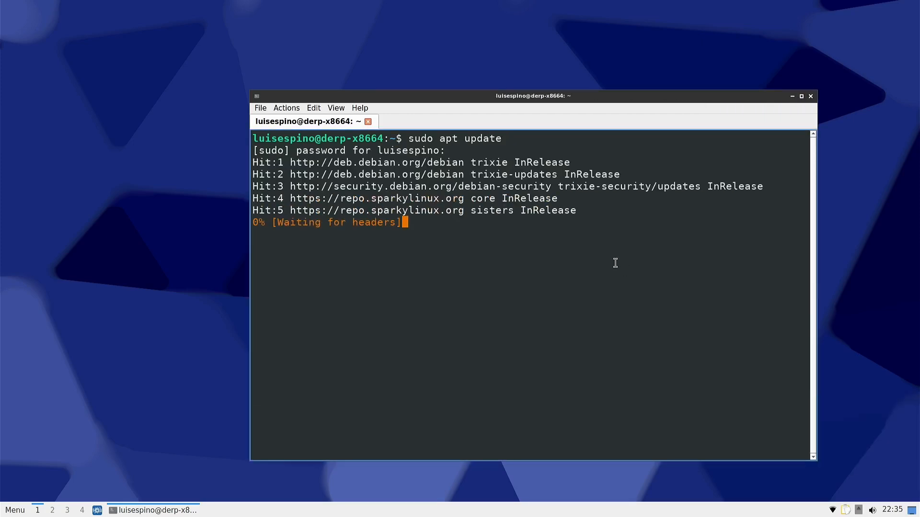
- Install fastfetch and sysbench, then run fastfetch and scroll through its system summary
{"action": "type", "text": "sudo apt search f"}
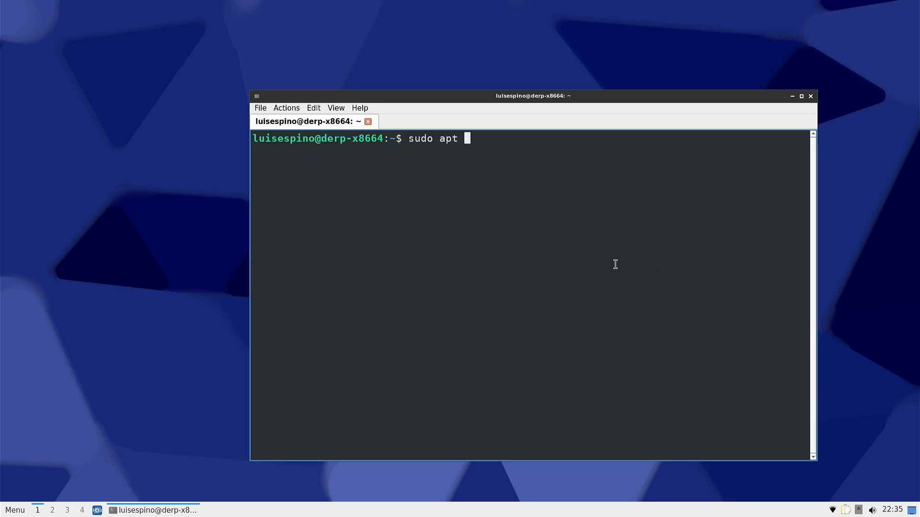
{"action": "type", "text": "install fastfetch sysbench"}
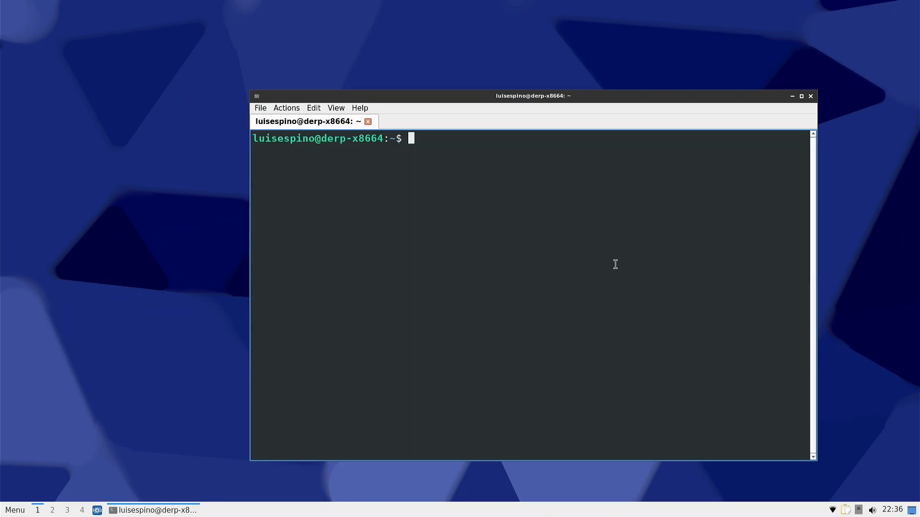
{"action": "type", "text": "neofetch"}
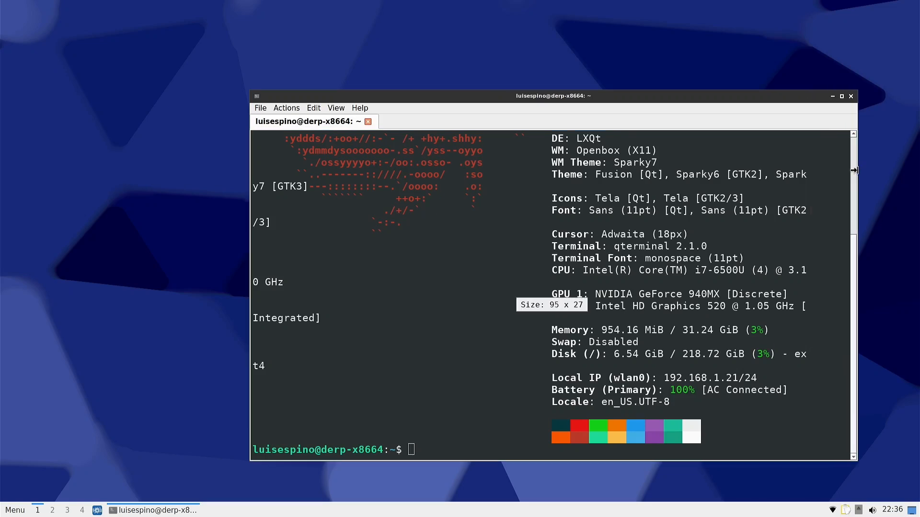
{"action": "type", "text": "fastfetch"}
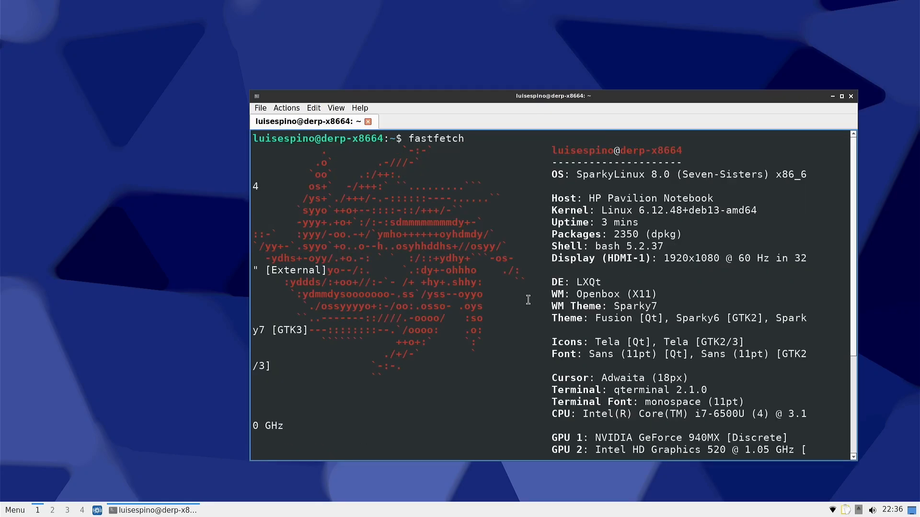
{"action": "scroll", "scroll_direction": "down", "scroll_amount": 3}
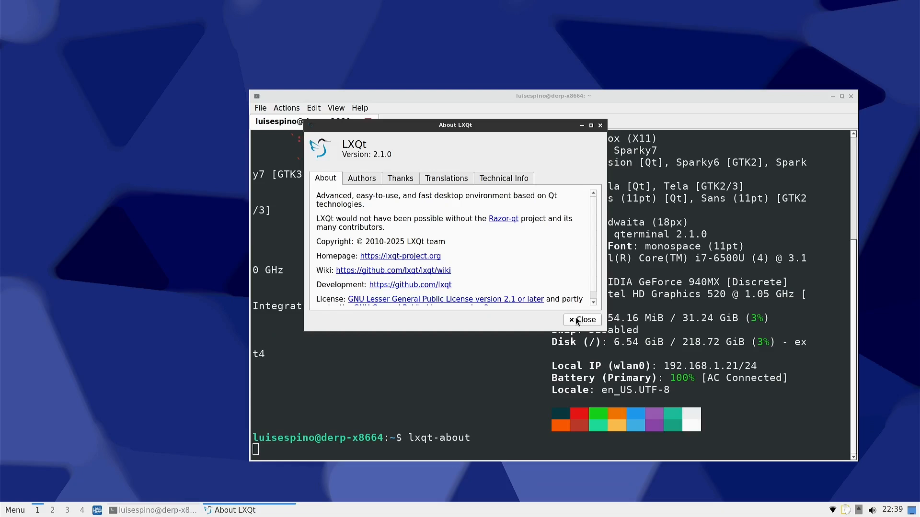
- Close About LXQt, apply the apt upgrade confirming with y, then clear the terminal
{"action": "left_click", "coordinate": [582, 320]}
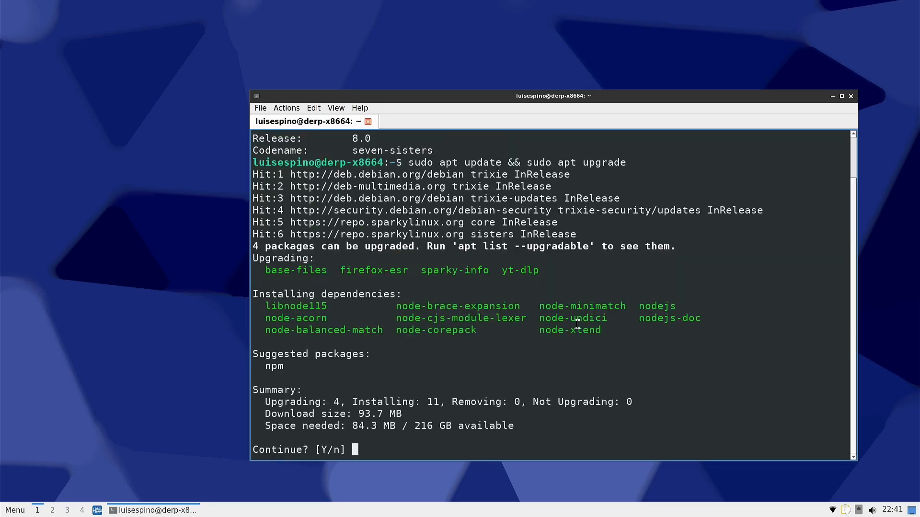
{"action": "type", "text": "y"}
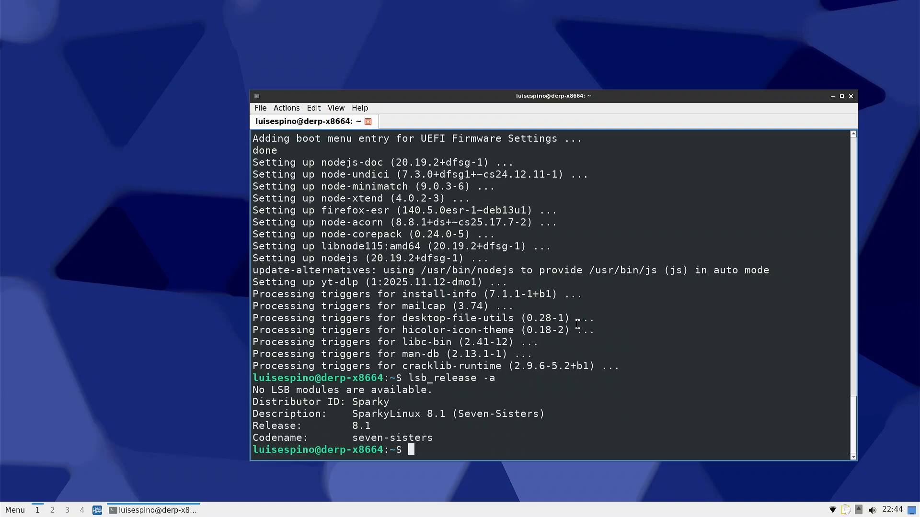
{"action": "type", "text": "clear"}
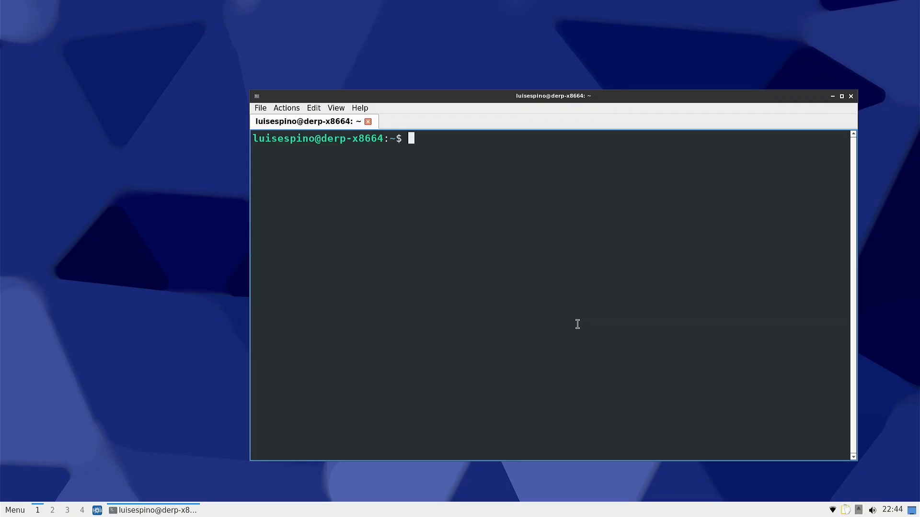
{"action": "type", "text": "date -d @2147483648"}
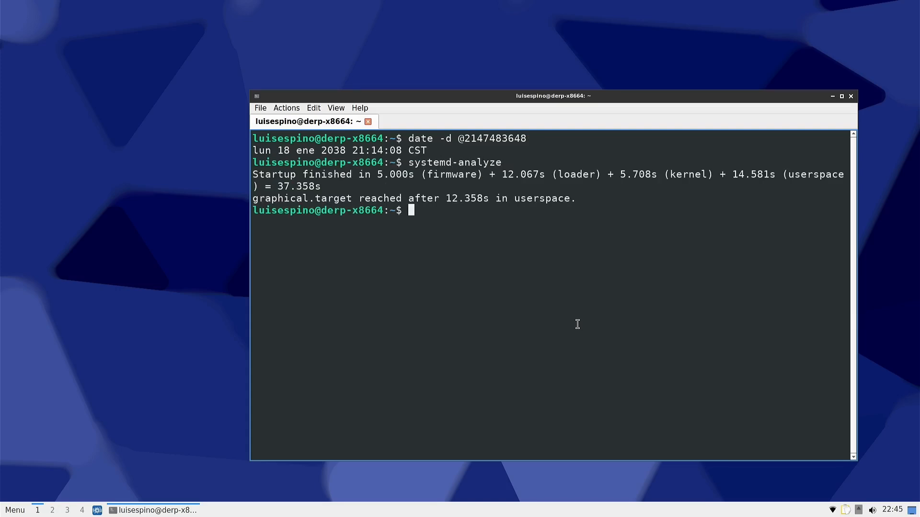
{"action": "type", "text": "sysbench cpu run"}
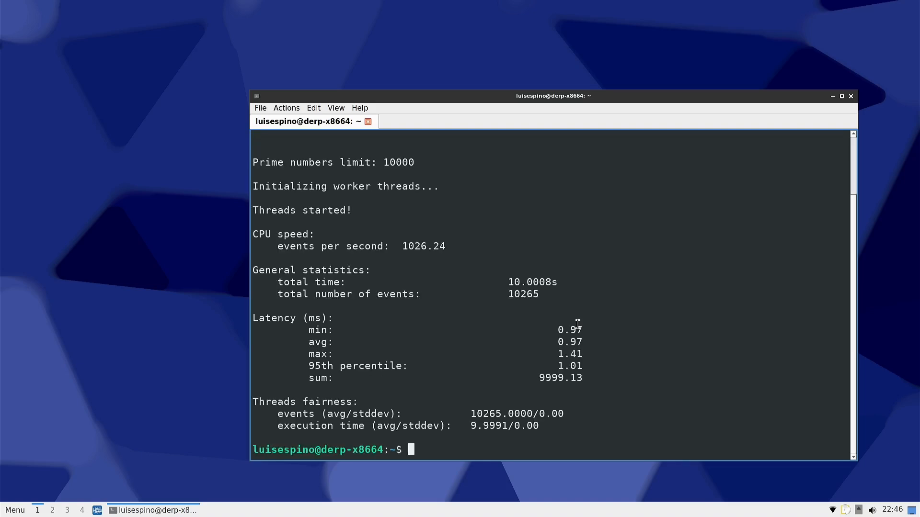
{"action": "type", "text": "sysbench cpu run"}
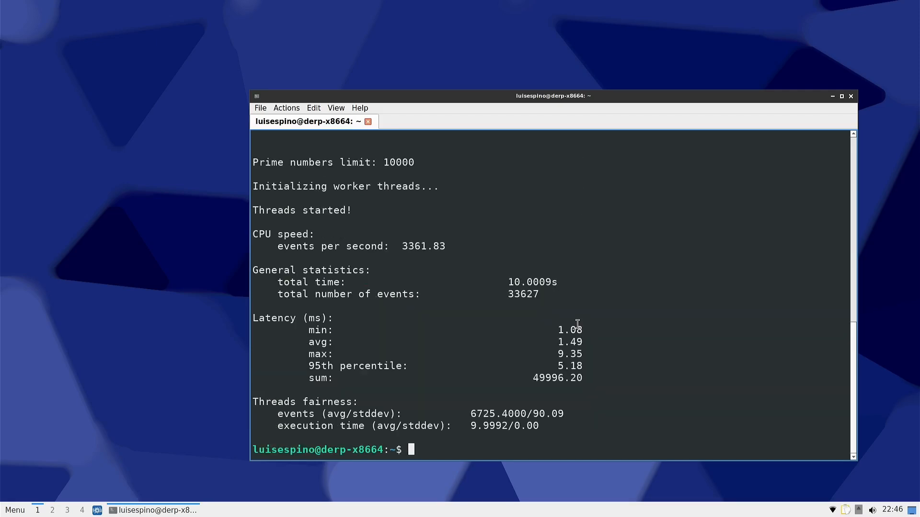
{"action": "type", "text": "sysbench thread --threads"}
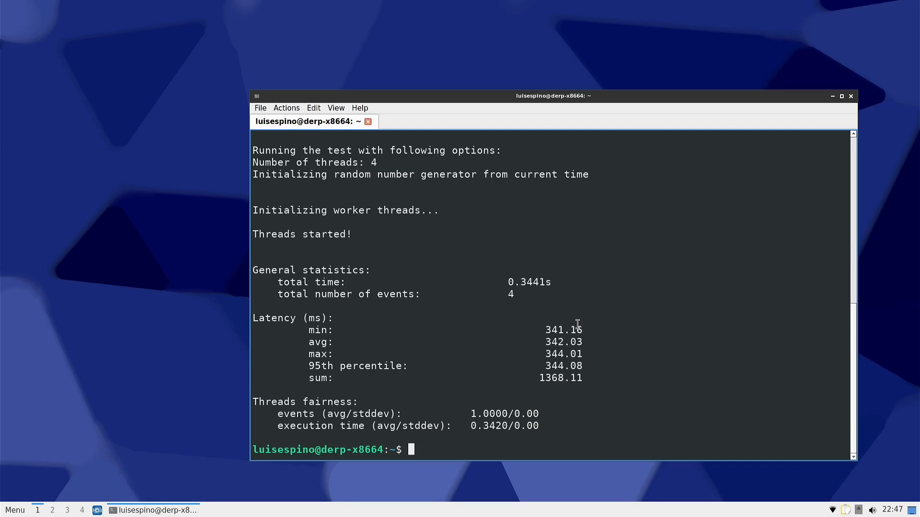
- Run sysbench memory benchmarks, including a write-operation memory test
{"action": "type", "text": "sysbench memory --memory"}
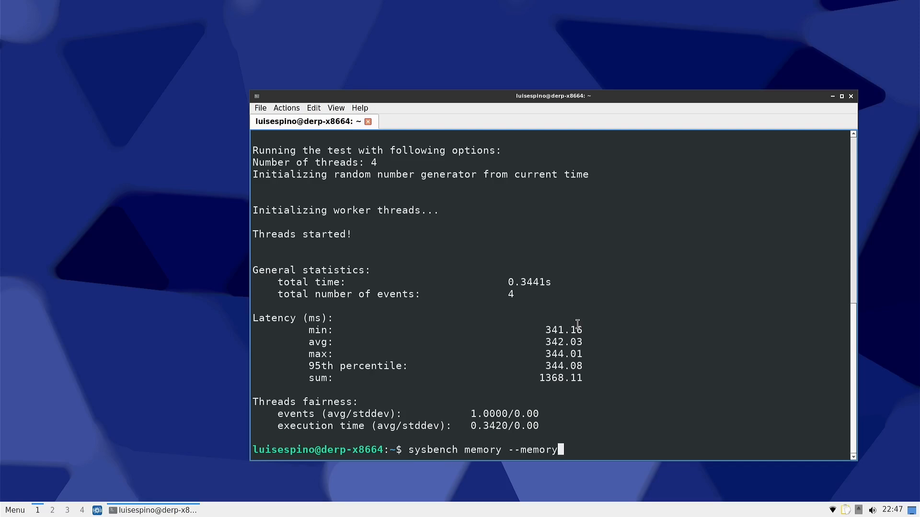
{"action": "key", "text": "Return"}
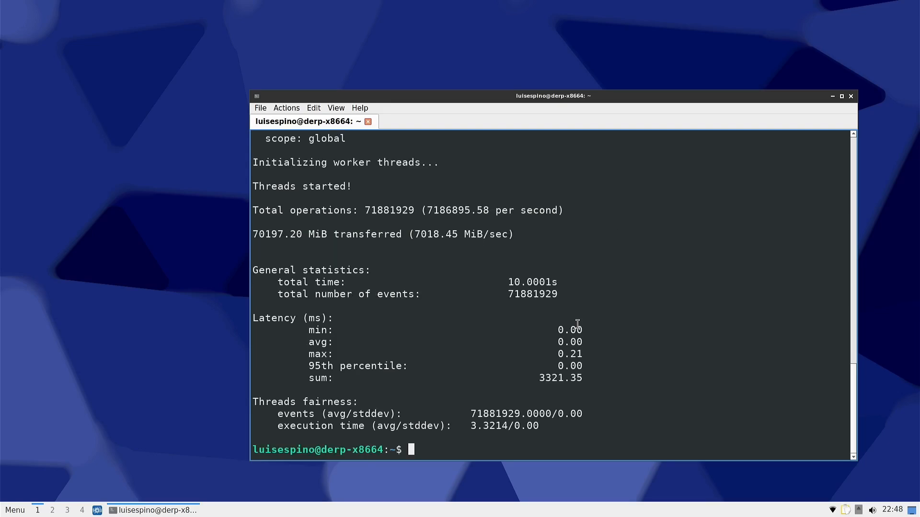
{"action": "type", "text": "sysbench memory --memory-oper=write run"}
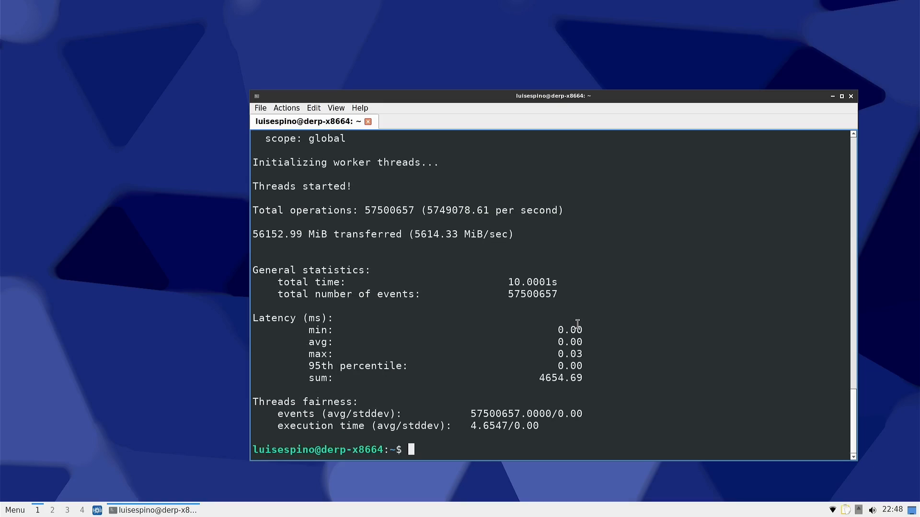
- Run a 1G sysbench fileio benchmark, then start top to monitor processes
{"action": "type", "text": "sysbench fileio --file-siz"}
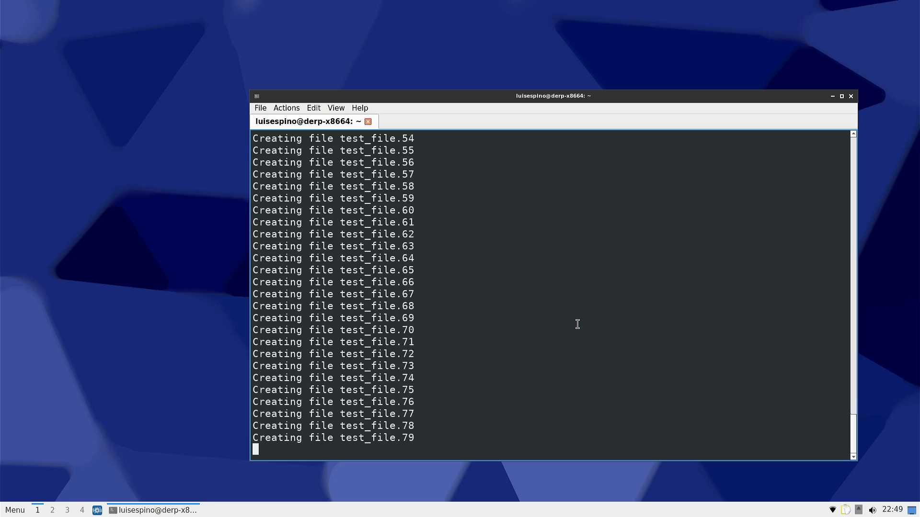
{"action": "type", "text": "sysbench fileio --file-total-size=1G --file-te"}
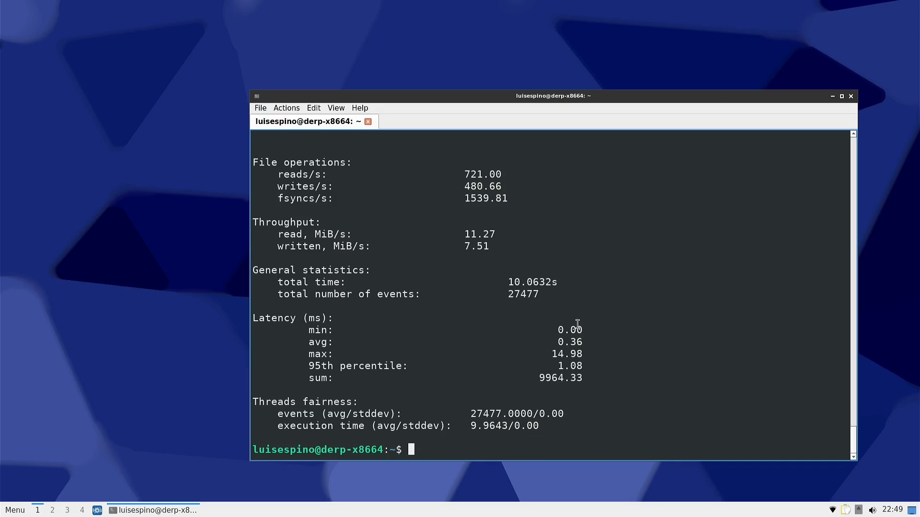
{"action": "type", "text": "top"}
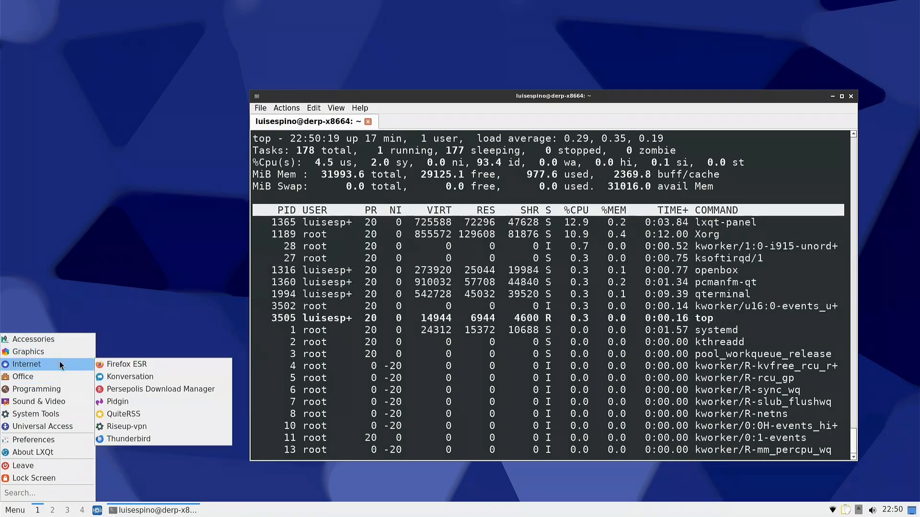
- Search 'spark' in Firefox ESR, open YouTube, then open the session Leave menu
{"action": "left_click", "coordinate": [126, 364]}
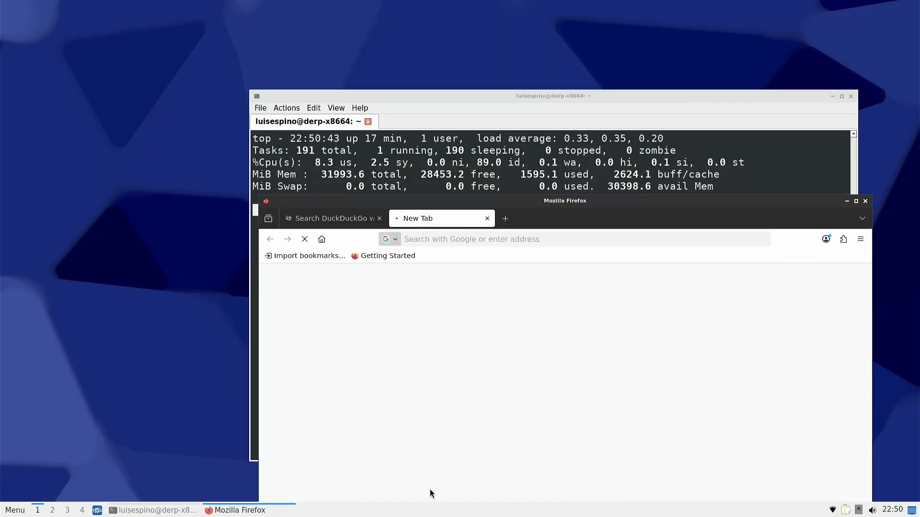
{"action": "type", "text": "spark"}
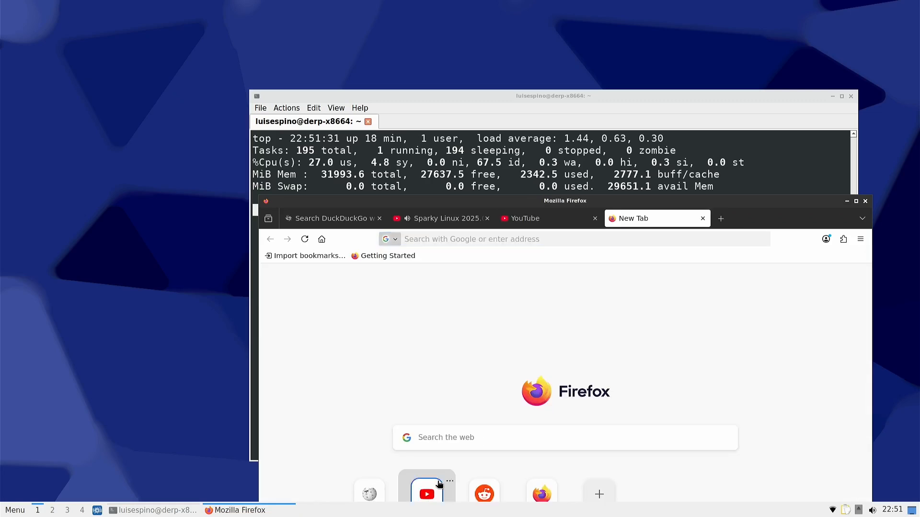
{"action": "left_click", "coordinate": [427, 494]}
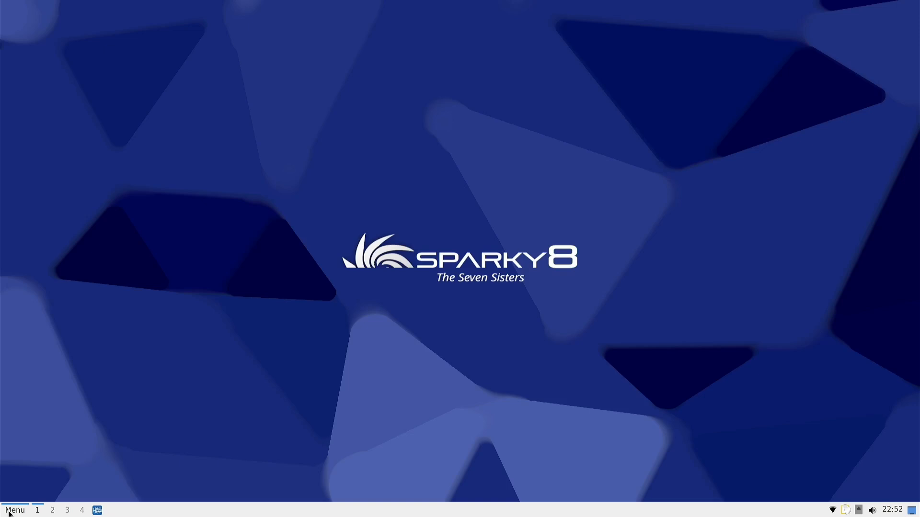
{"action": "left_click", "coordinate": [14, 510]}
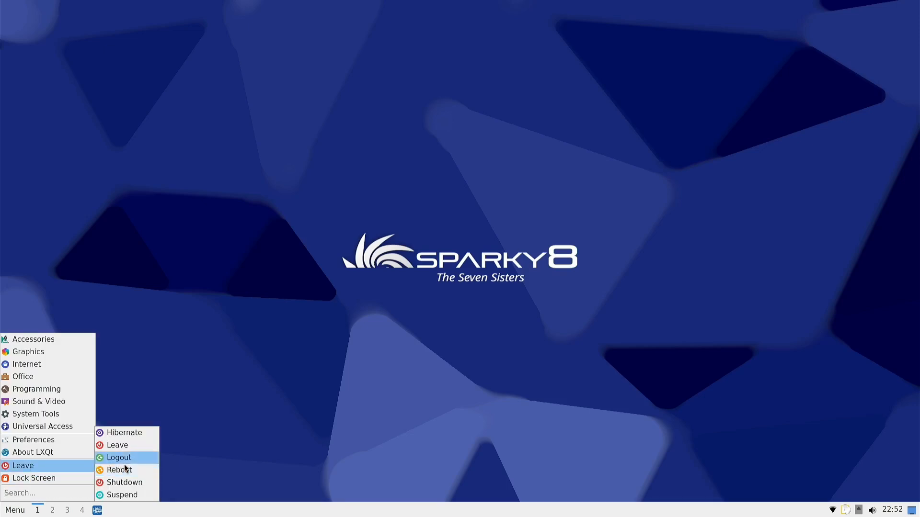